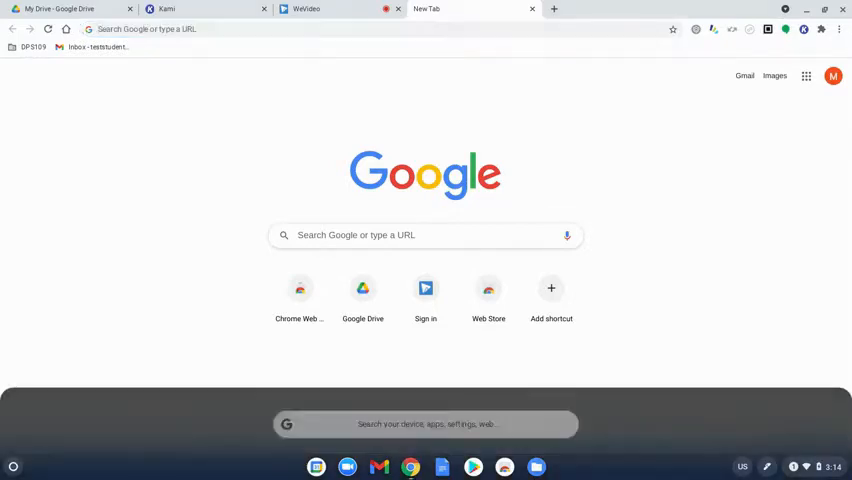
Step: Browse the school's DPS109 collection in the Chrome Web Store, scrolling through the listed apps
click(14, 466)
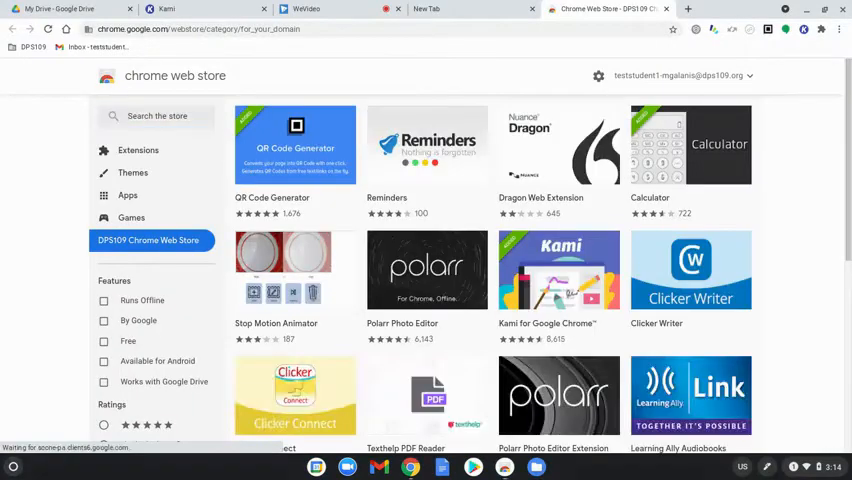
click(14, 466)
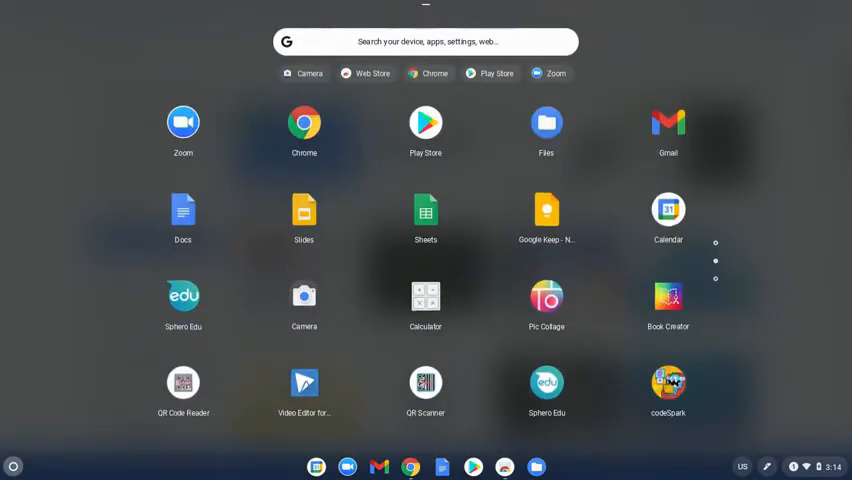
click(425, 42)
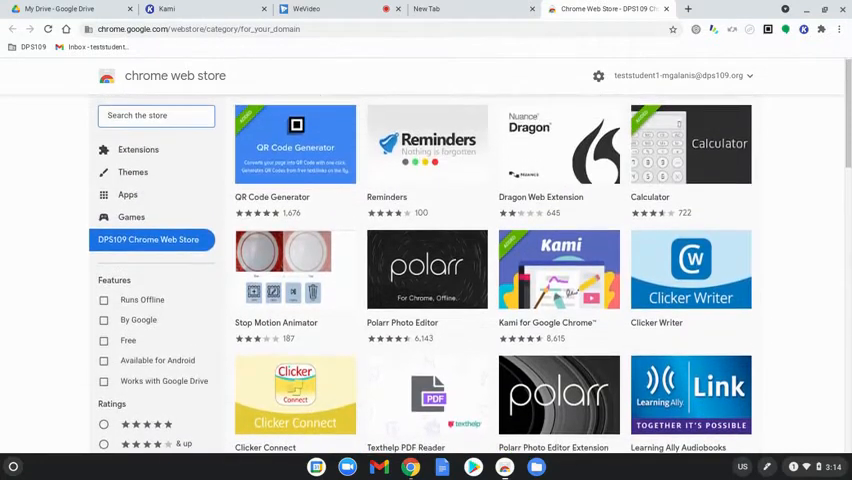
scroll(down, 3)
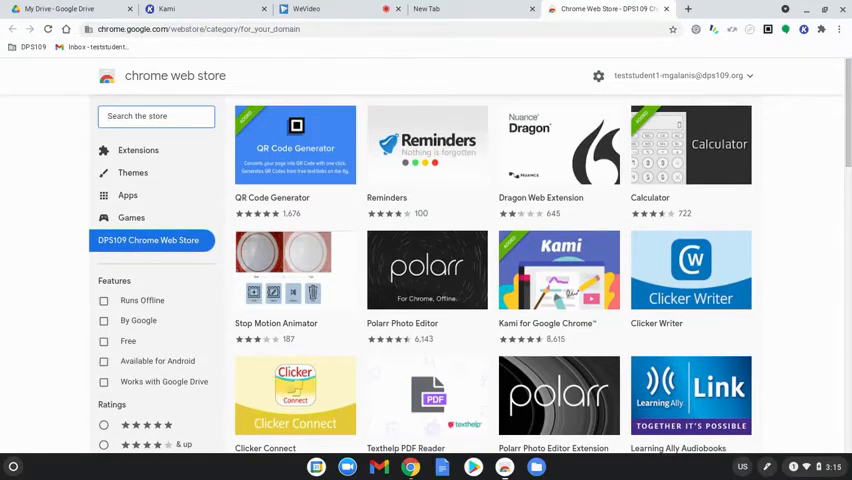
Step: Install Kami for Google Chrome from its store listing and return to a new tab
click(558, 270)
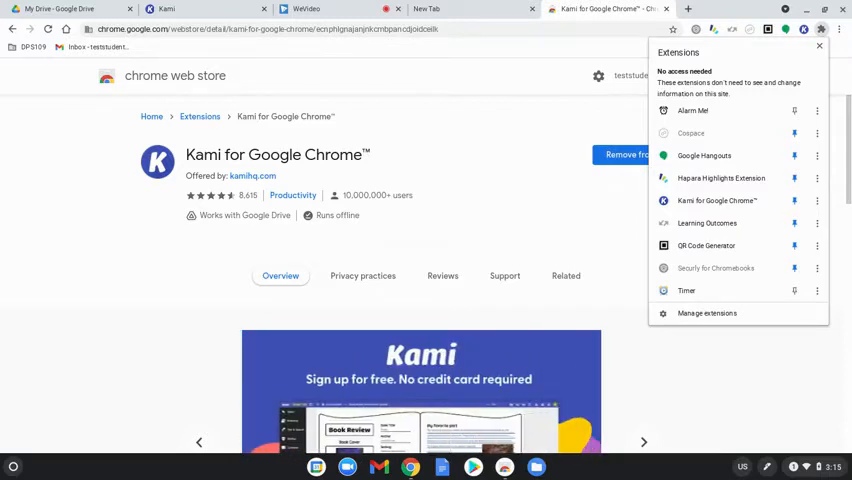
click(819, 46)
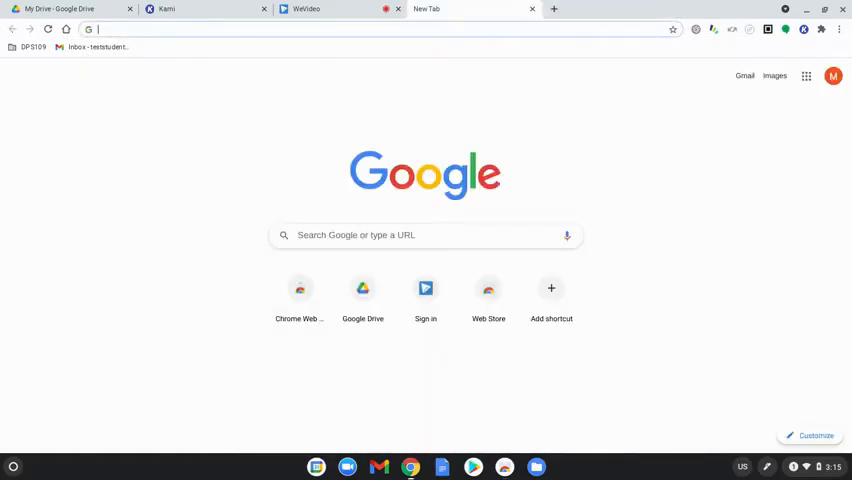
Step: Launch Kami and sign in with the Google account, granting it access
click(205, 9)
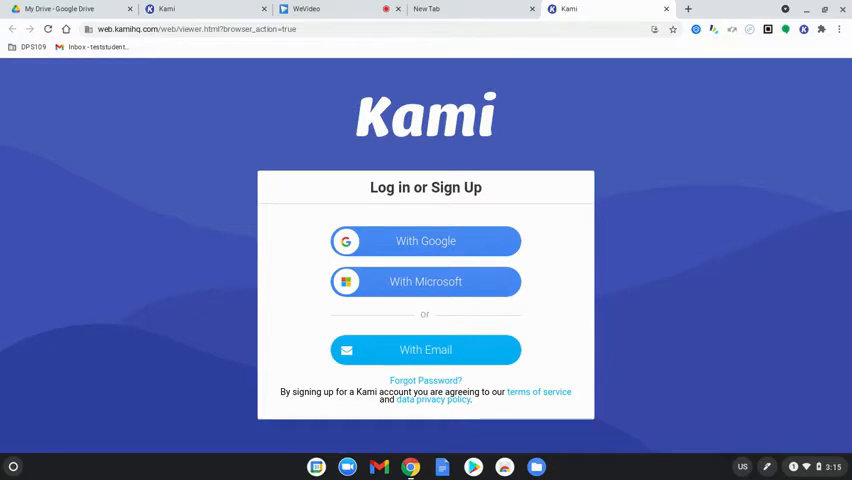
click(425, 241)
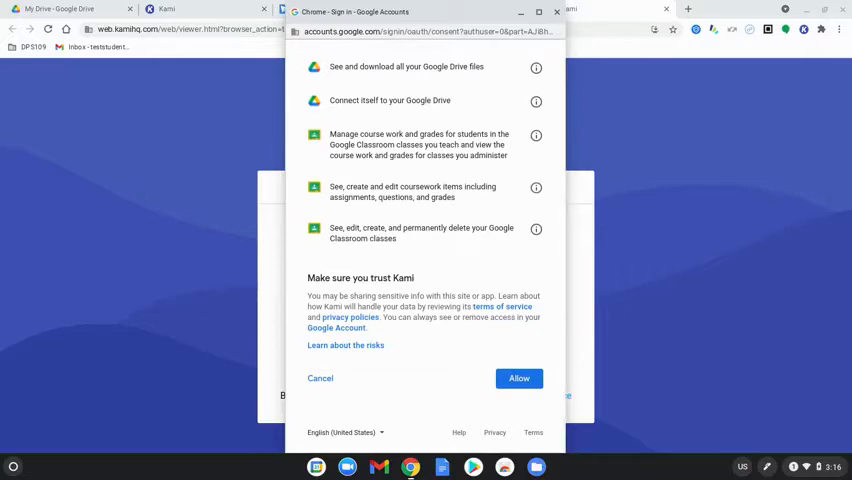
click(518, 378)
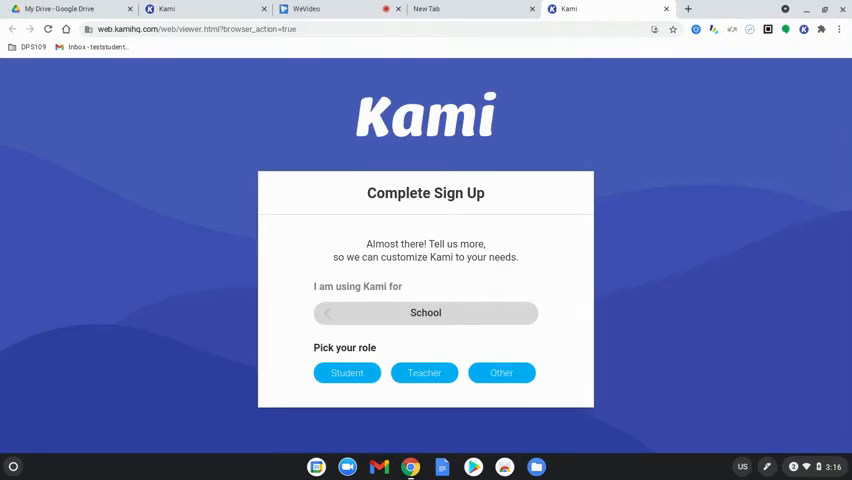
Step: Finish Kami sign-up with the Student role so the Select a file dialog appears
click(347, 372)
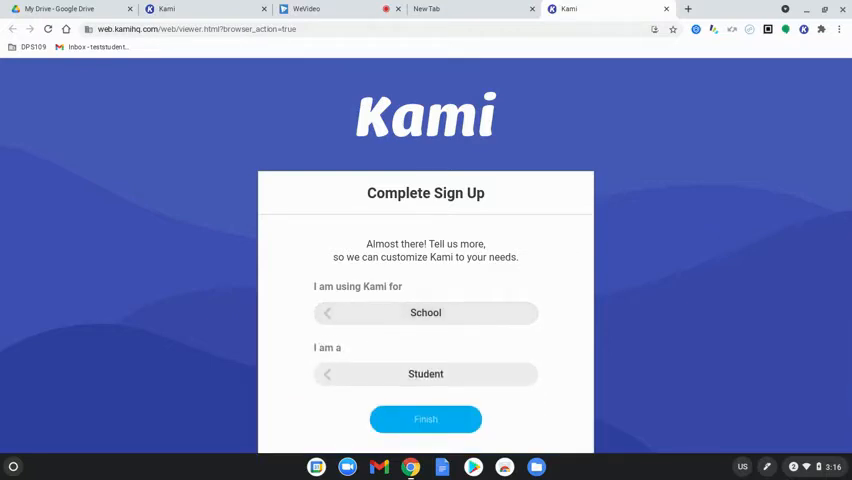
click(425, 419)
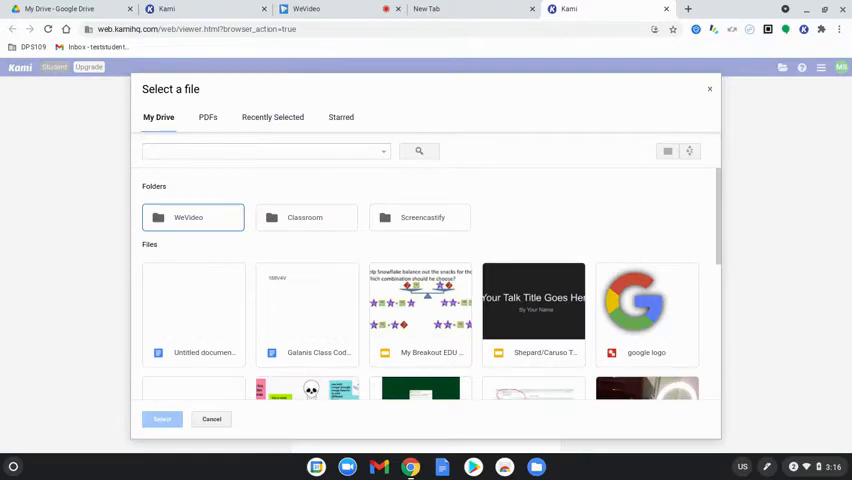
Step: Load the 'Getting started' PDF from My Drive into Kami for annotation
scroll(down, 3)
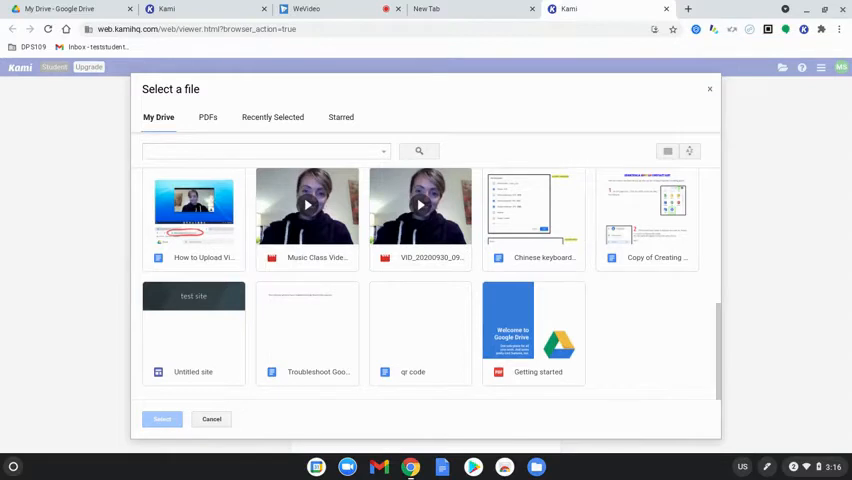
click(533, 333)
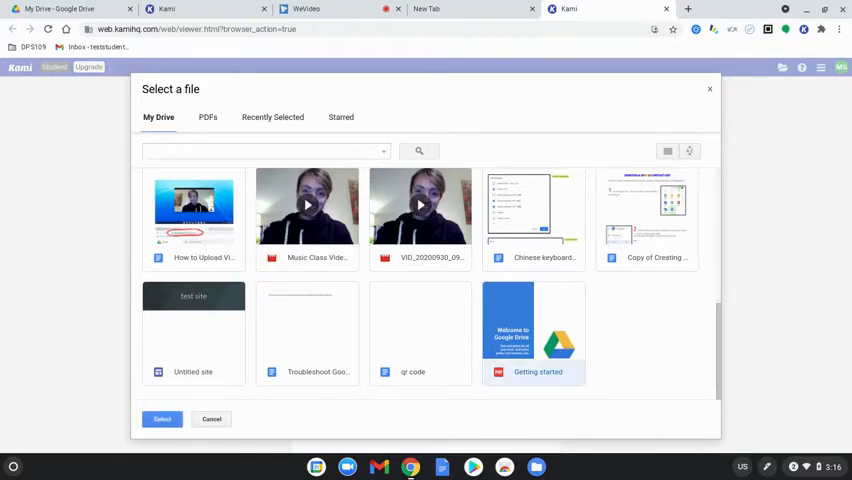
click(533, 333)
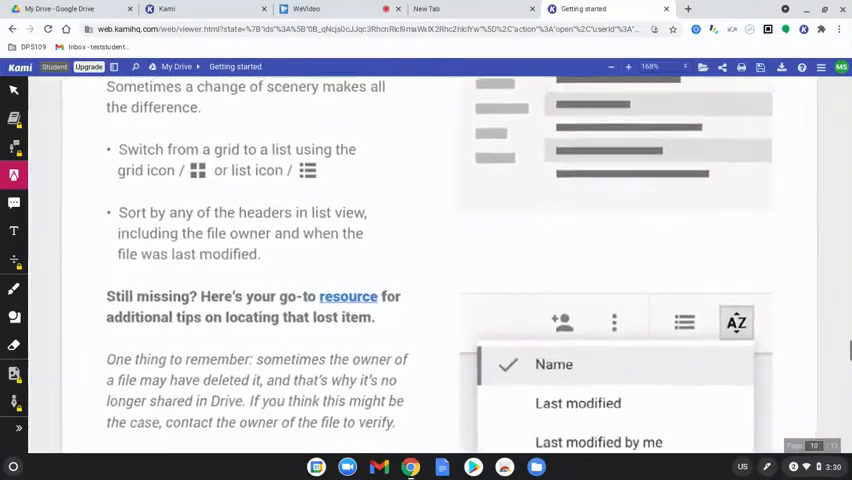
Step: Highlight the Drive search paragraph pink and the change-of-scenery sentence cyan
scroll(down, 3)
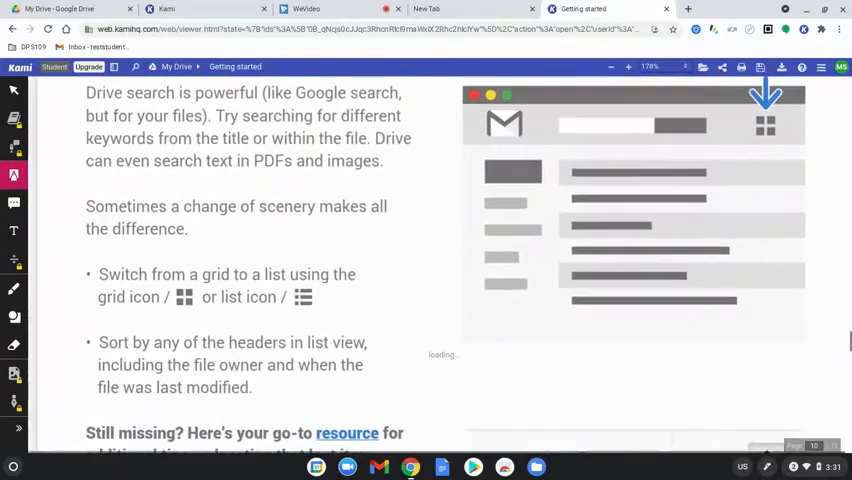
mouse_move(14, 91)
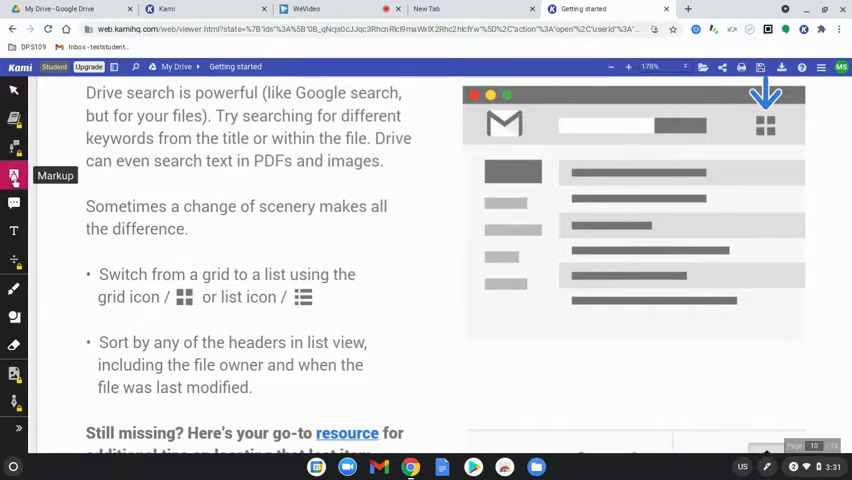
click(14, 177)
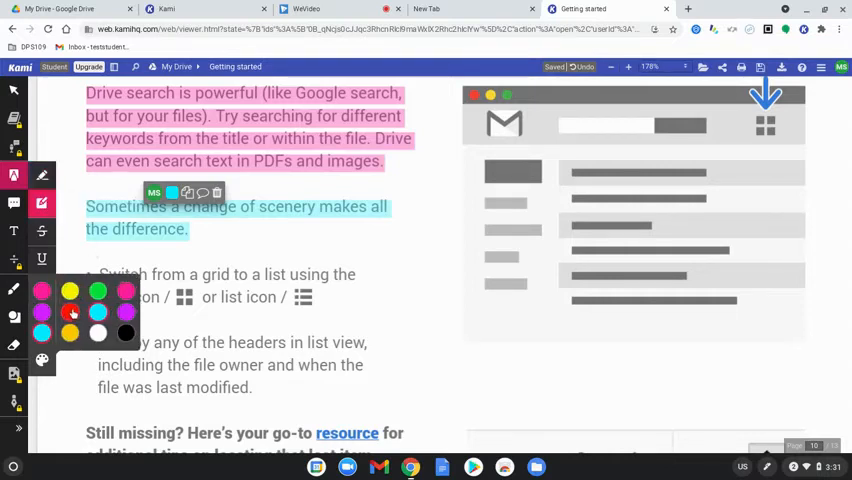
Step: Highlight both bullet points in yellow
click(69, 313)
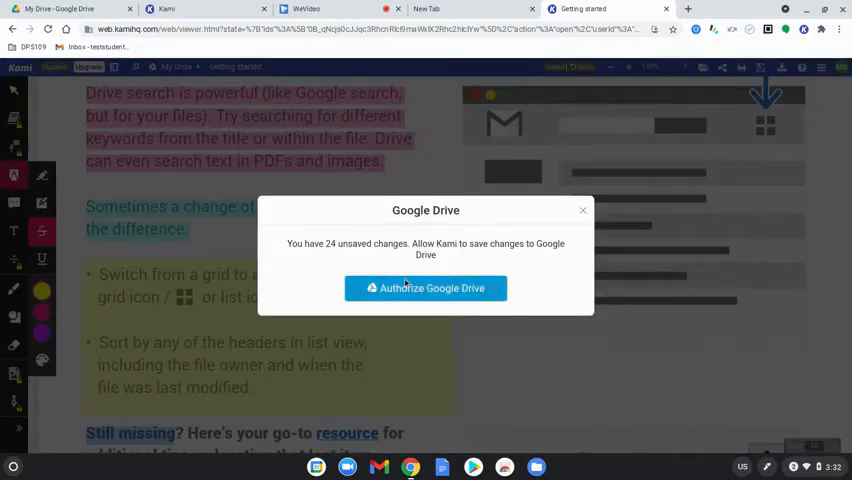
mouse_move(480, 275)
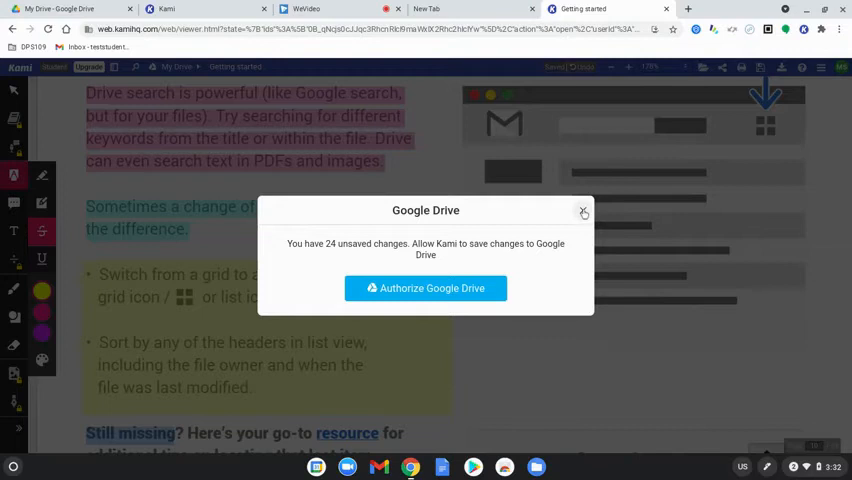
Step: Dismiss the Drive save prompt, mark 'Still missing?' and underline the 'One thing to remember' paragraph in green
click(583, 212)
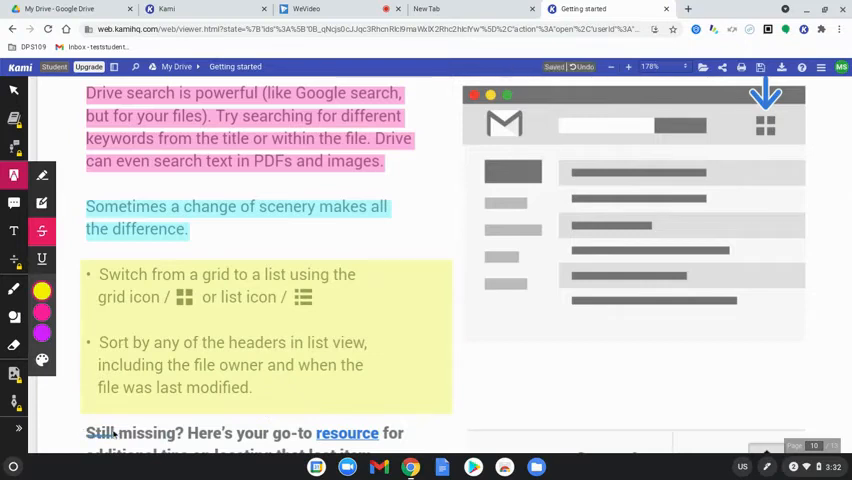
double_click(143, 433)
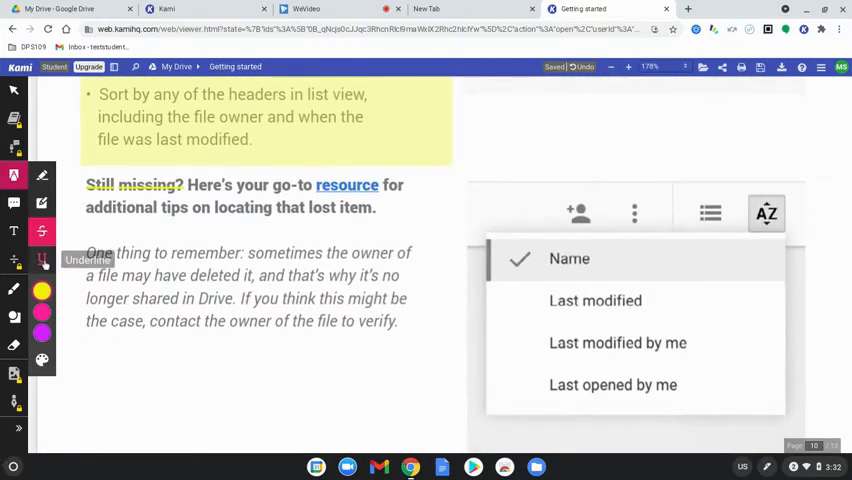
click(42, 260)
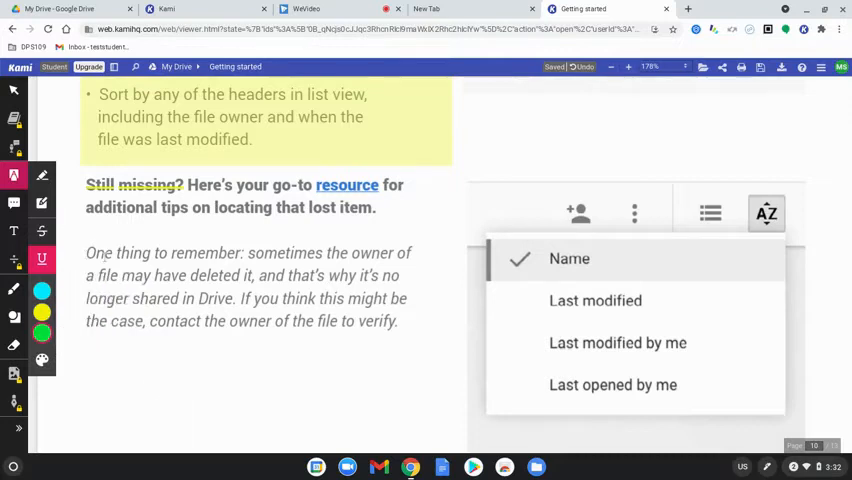
drag(86, 252, 400, 321)
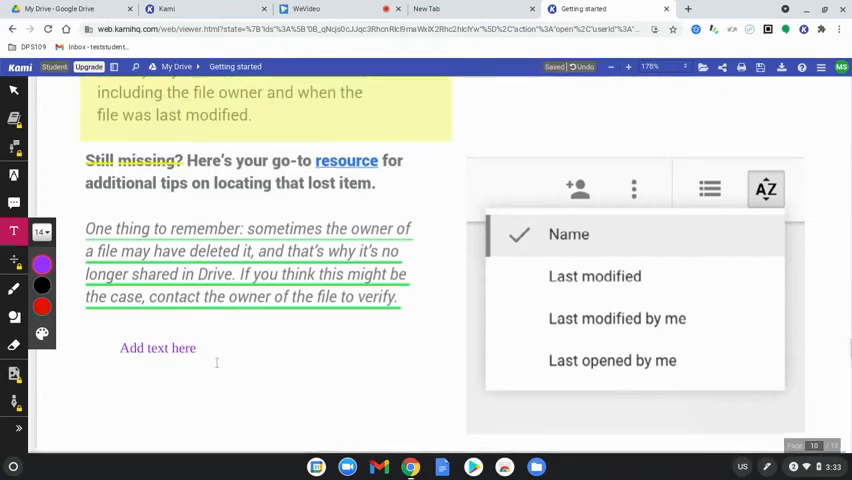
mouse_move(14, 318)
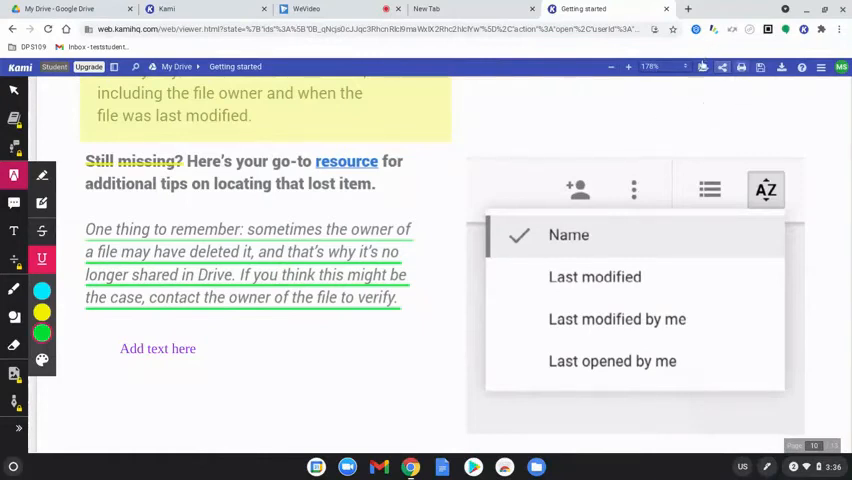
mouse_move(722, 67)
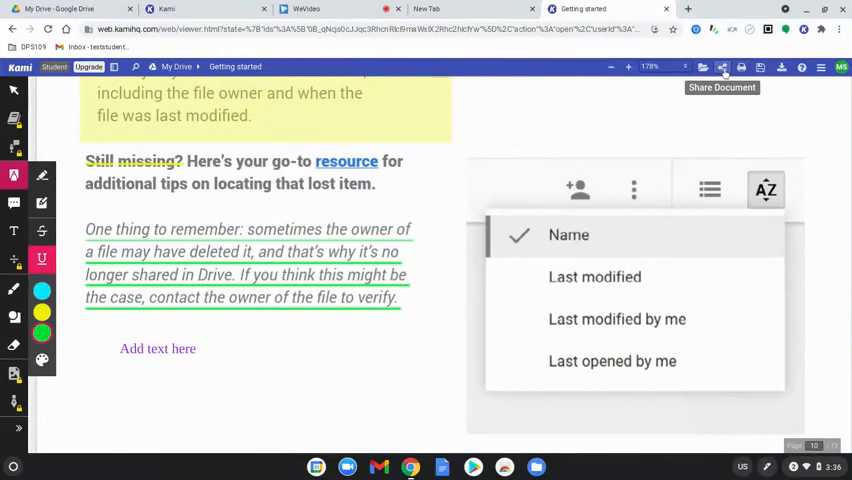
Step: Copy the document's share link and turn sharing on
click(723, 67)
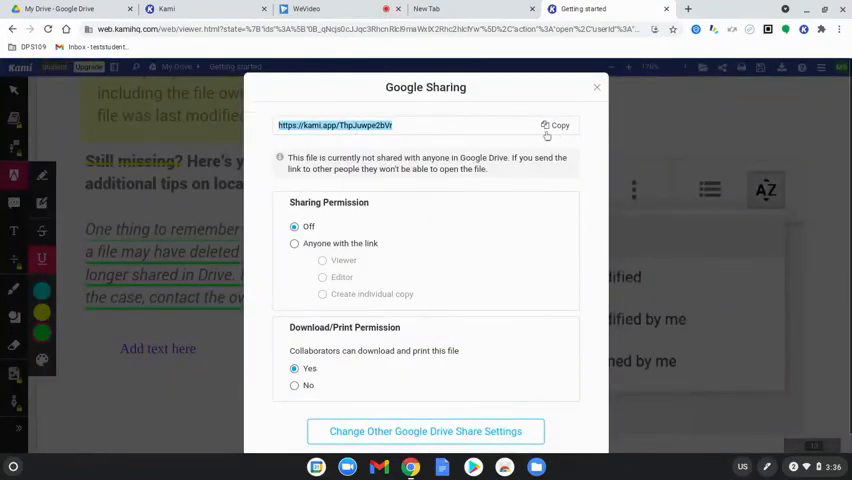
click(557, 124)
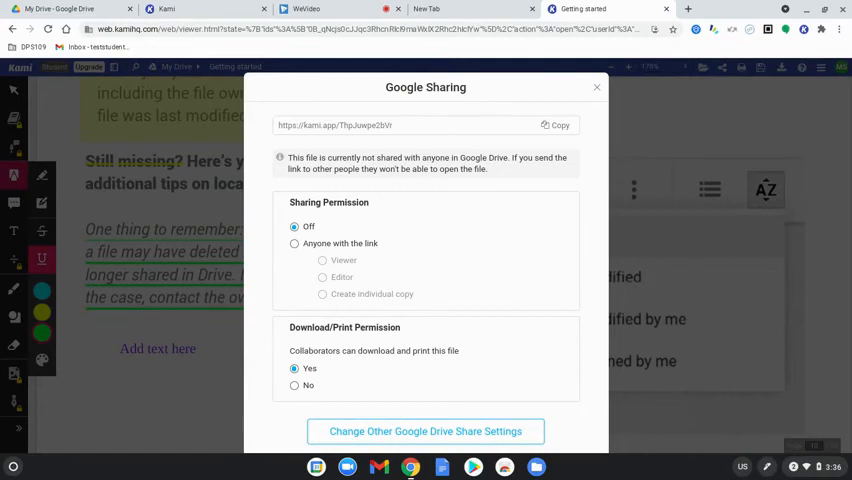
click(294, 244)
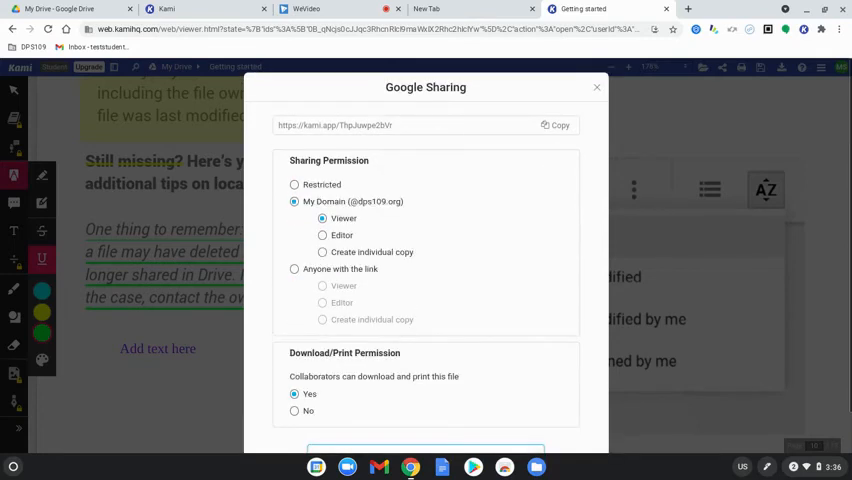
mouse_move(306, 212)
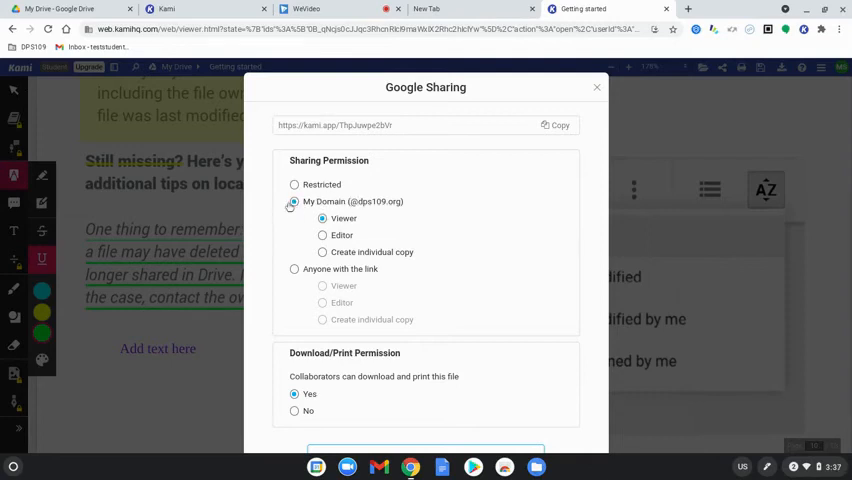
Step: Limit sharing to My Domain with Viewer access and close the sharing dialog
click(294, 201)
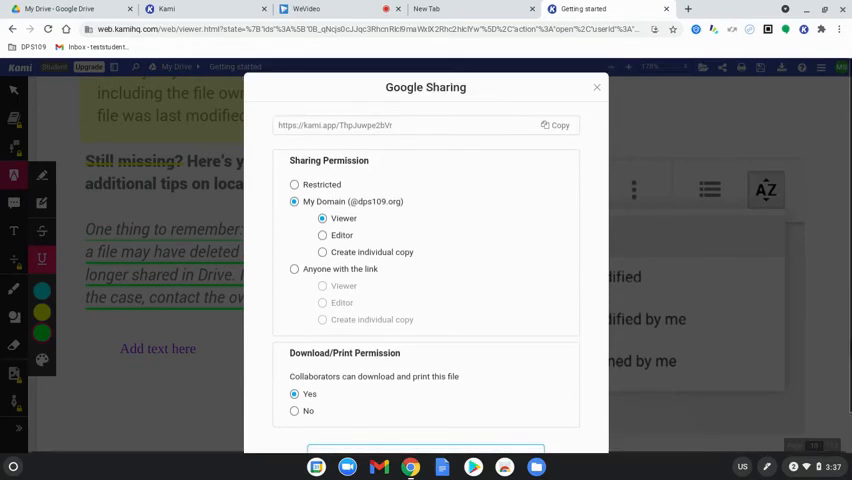
click(556, 125)
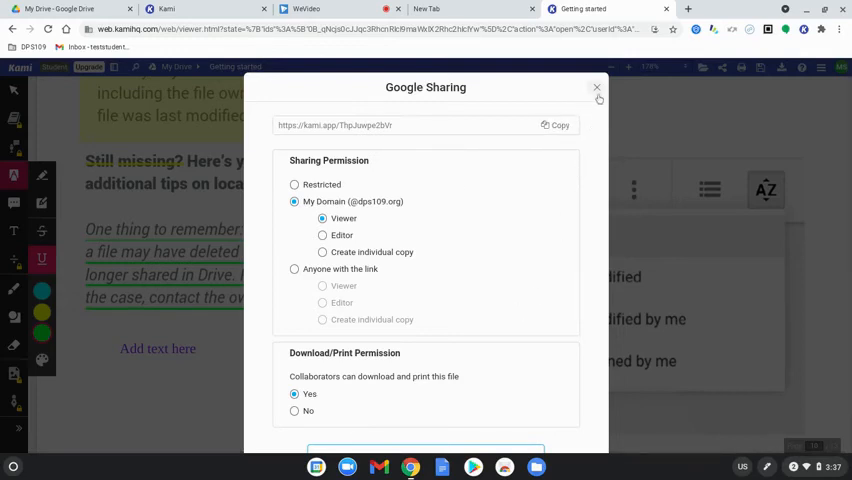
click(596, 88)
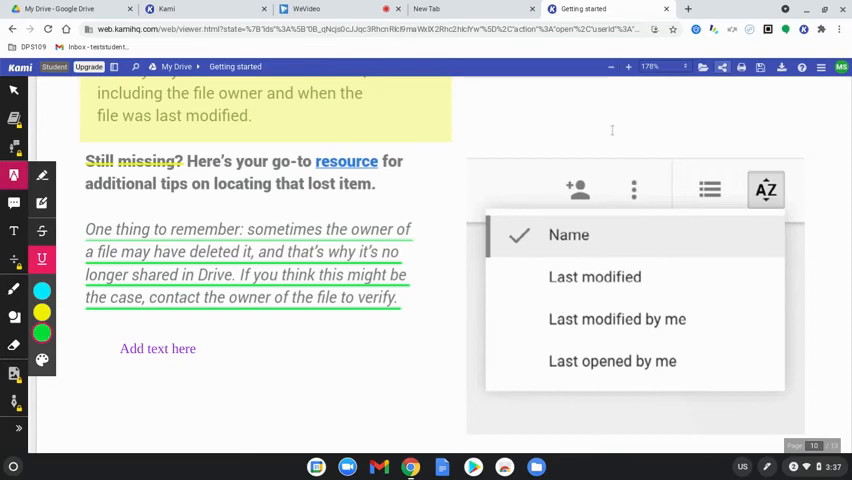
mouse_move(612, 130)
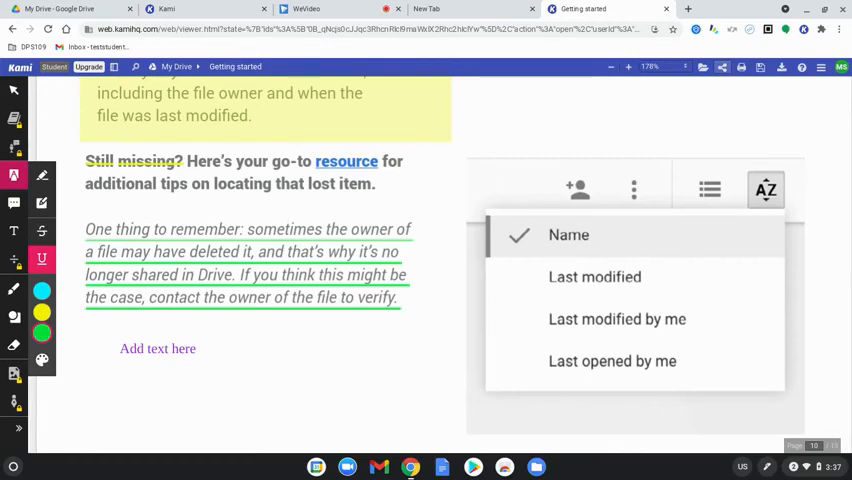
mouse_move(745, 107)
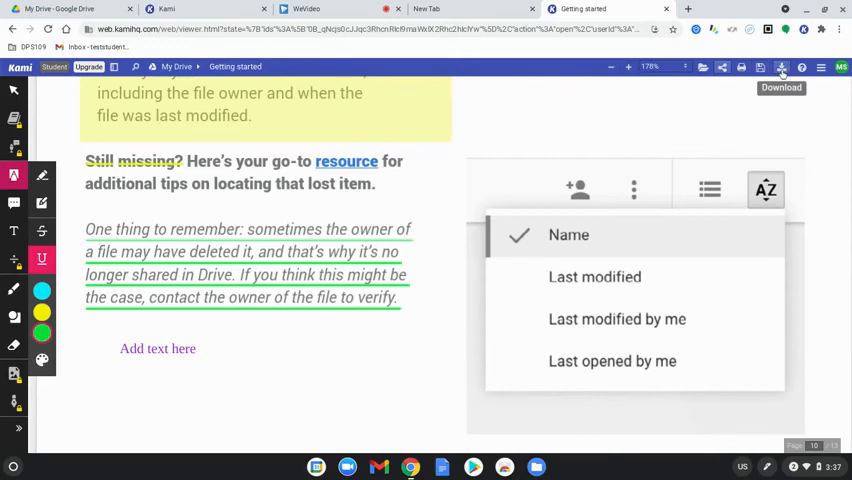
Step: Export the PDF with all annotations to Google Drive renamed 'Google Info'
click(781, 67)
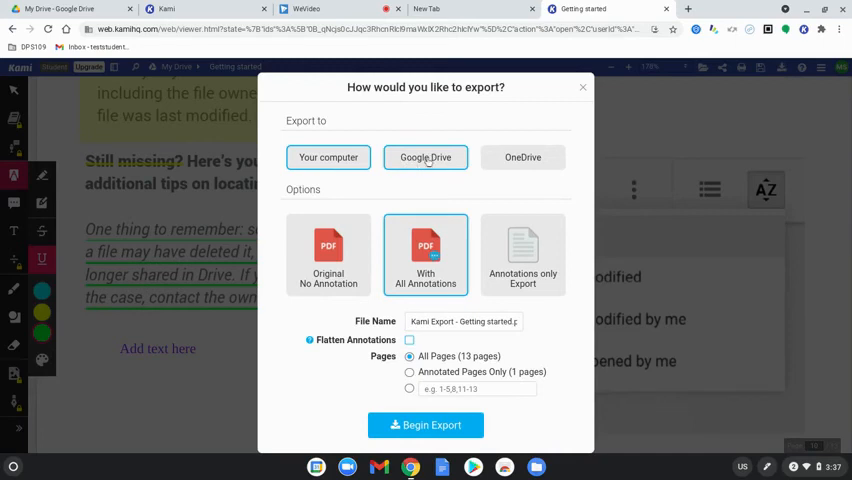
click(425, 157)
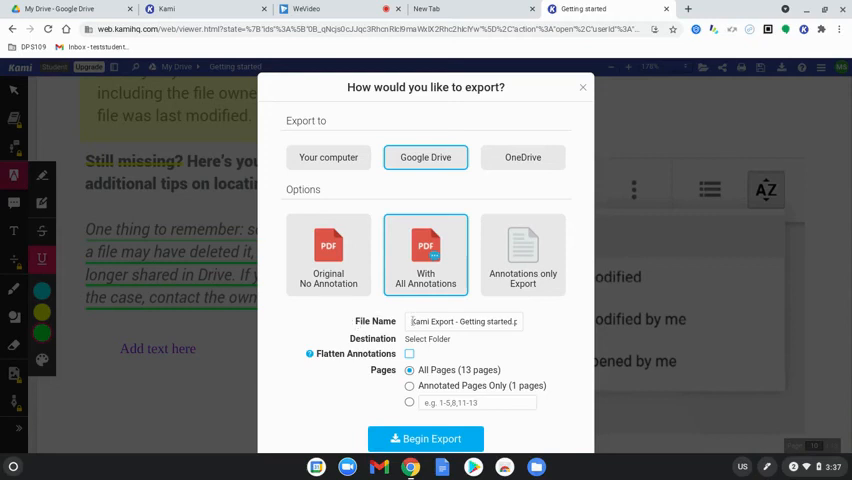
double_click(463, 321)
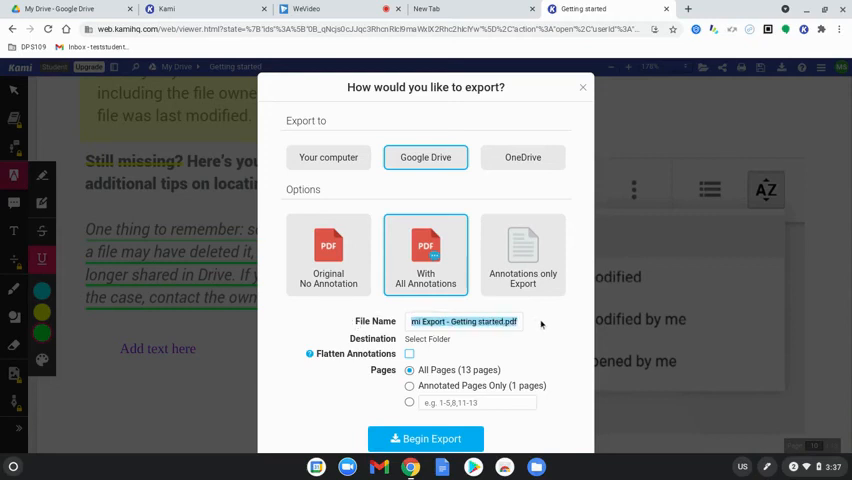
text(Google Info)
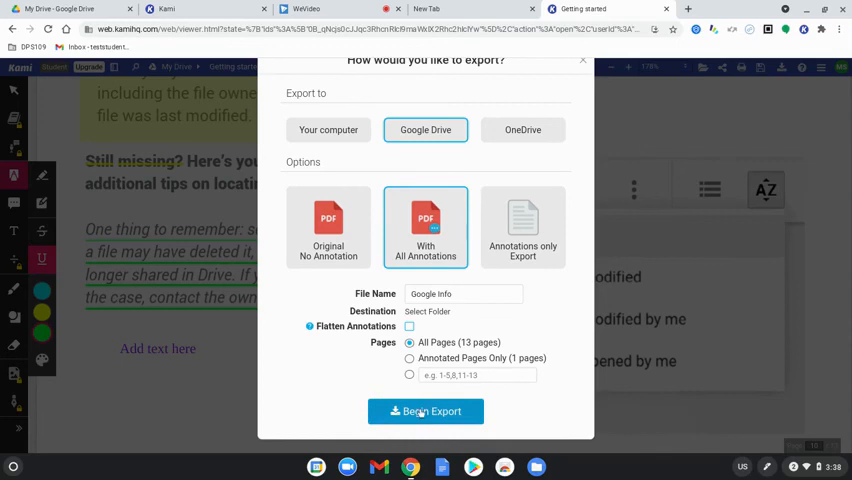
click(425, 411)
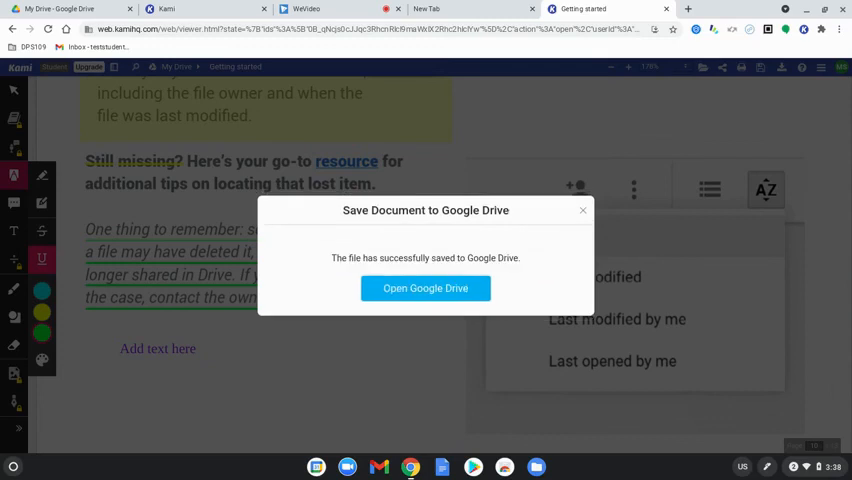
Step: Dismiss the Drive save confirmation and reopen the export options targeting this computer
click(583, 210)
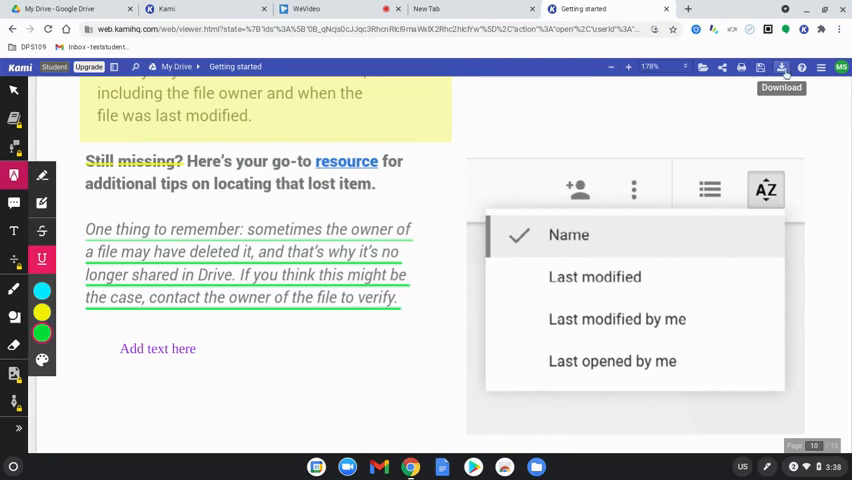
click(782, 67)
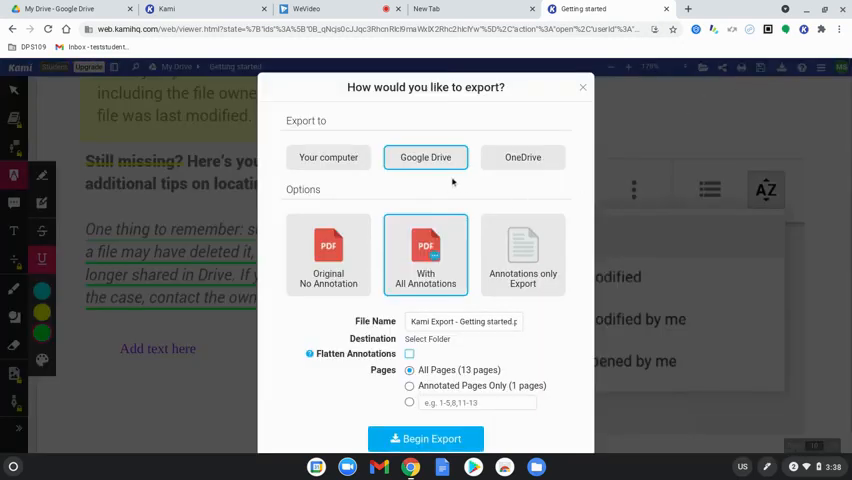
click(328, 157)
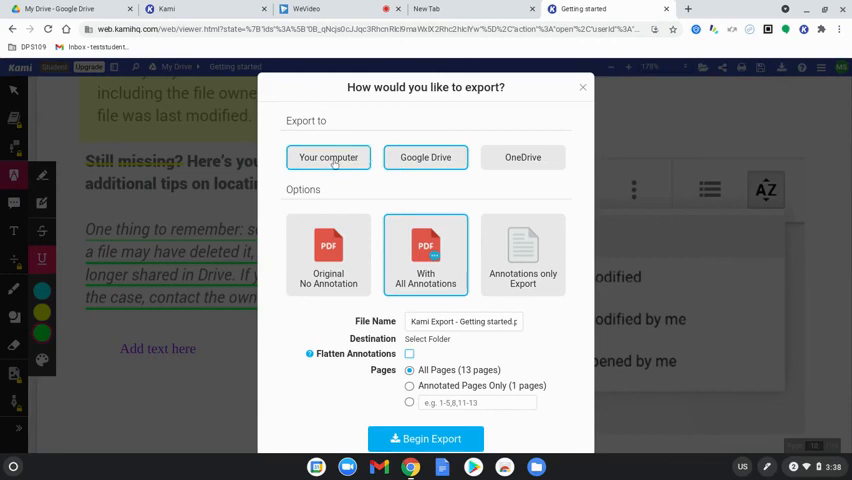